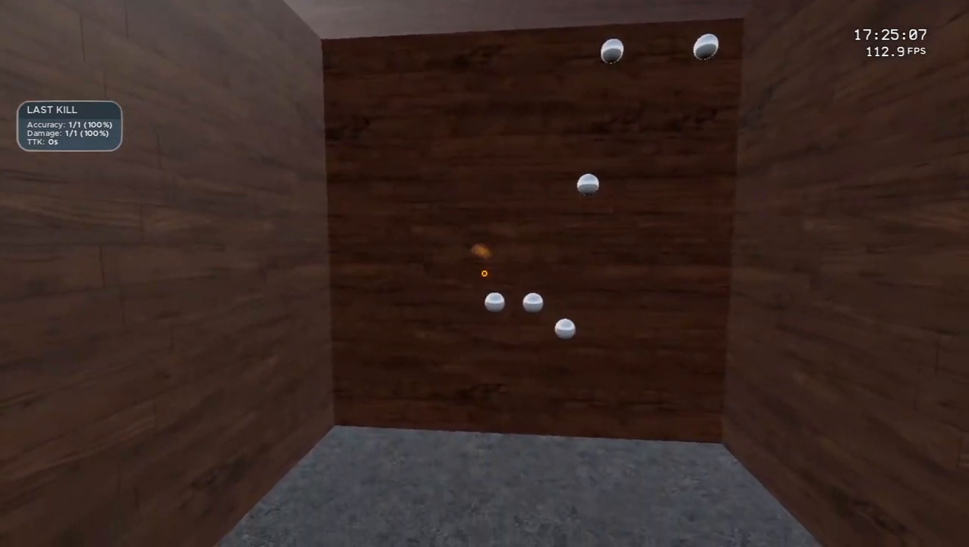
Shoot a white sphere target on the wooden wall, keeping accuracy at 100%.
left_click(485, 273)
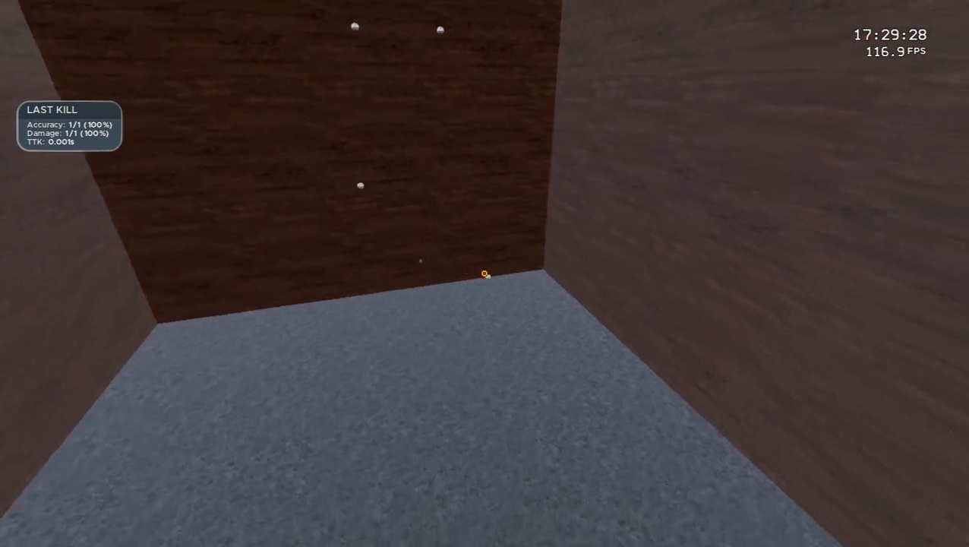
mouse_move(485, 273)
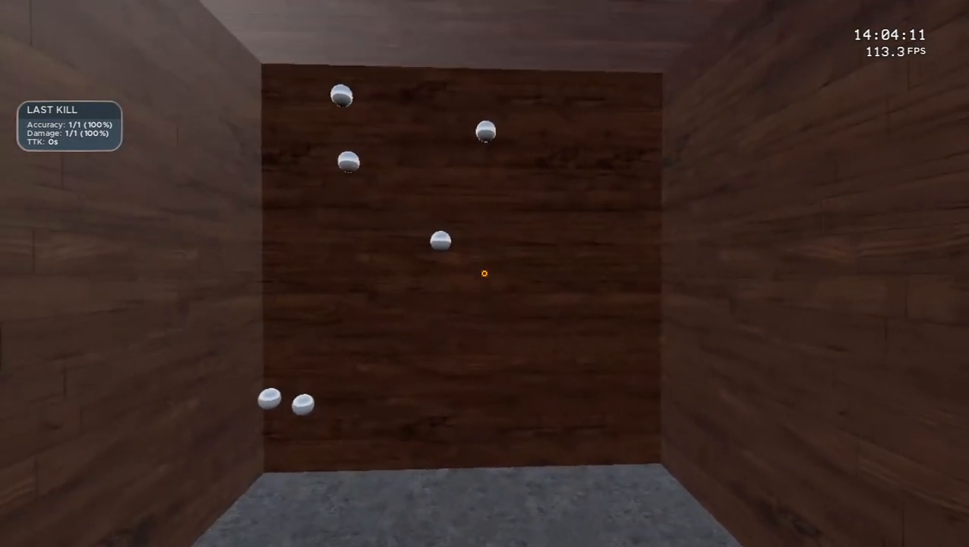
Shoot a sphere target spawning higher up the wall without missing.
left_click(485, 274)
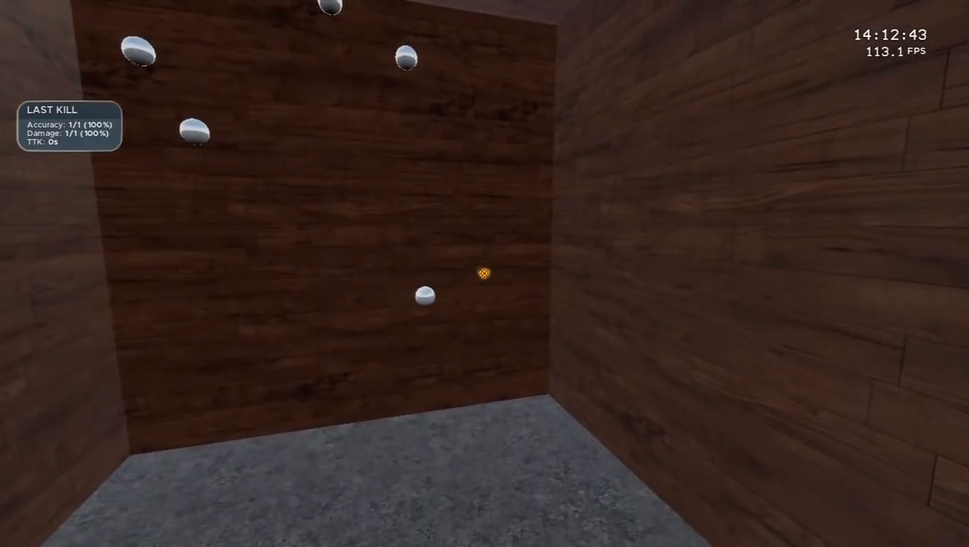
mouse_move(485, 274)
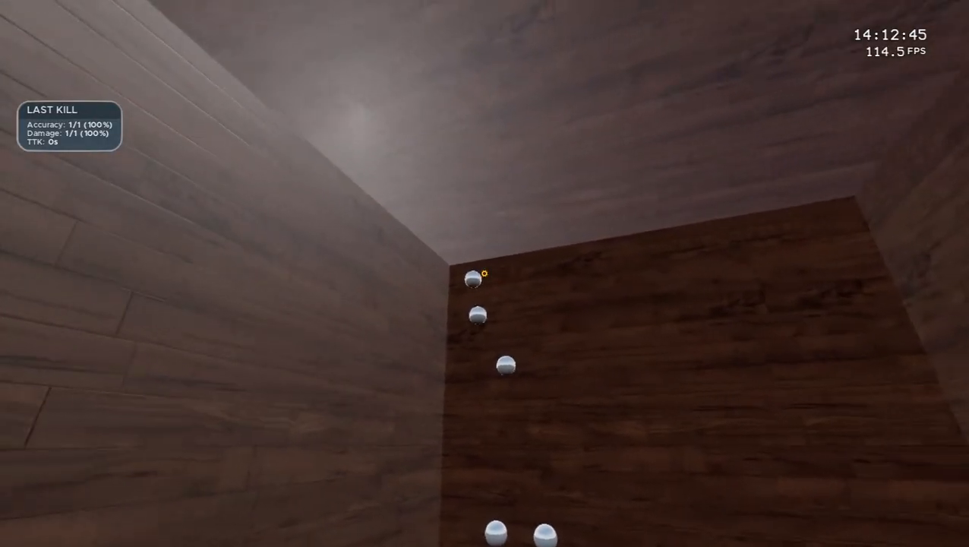